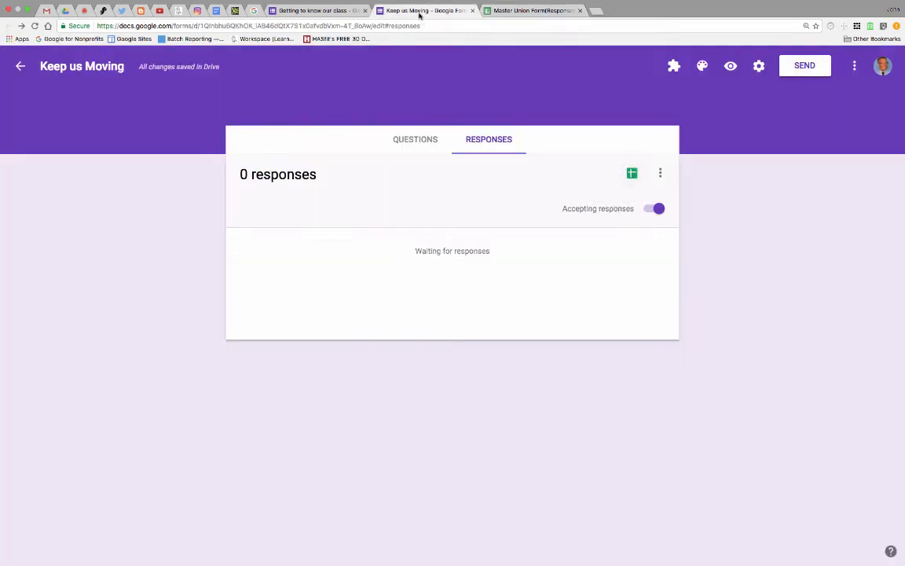
# Review the Getting to know our class form, then return to Keep us Moving
pyautogui.click(314, 10)
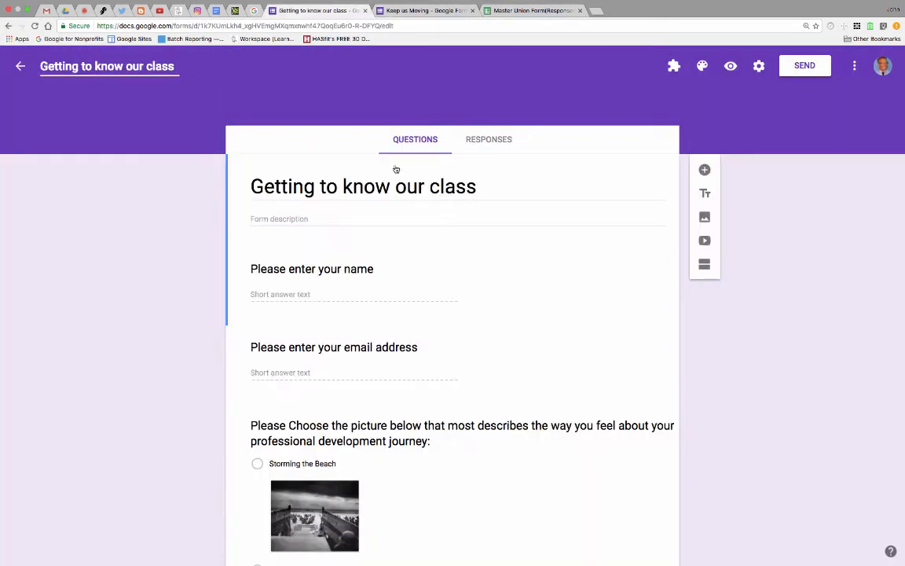
pyautogui.scroll(-3)
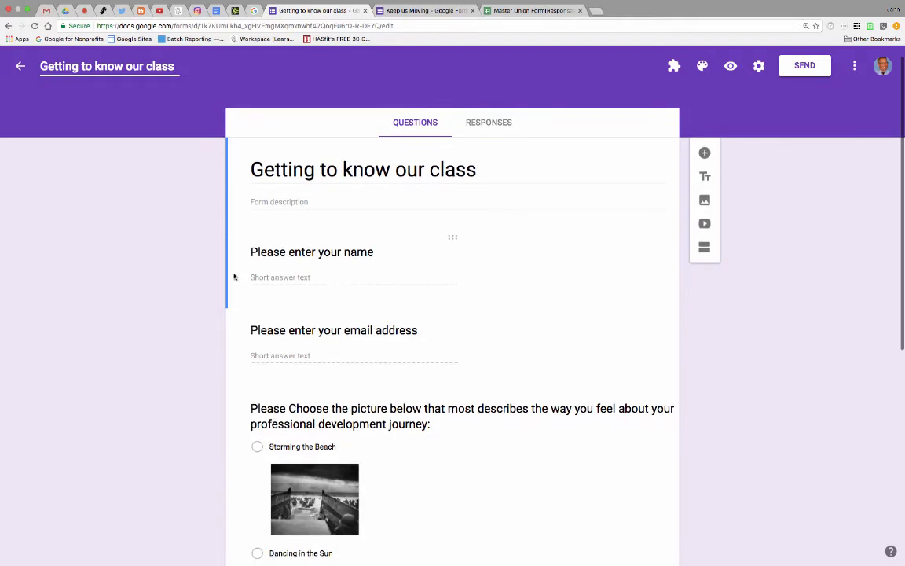
pyautogui.moveTo(305, 267)
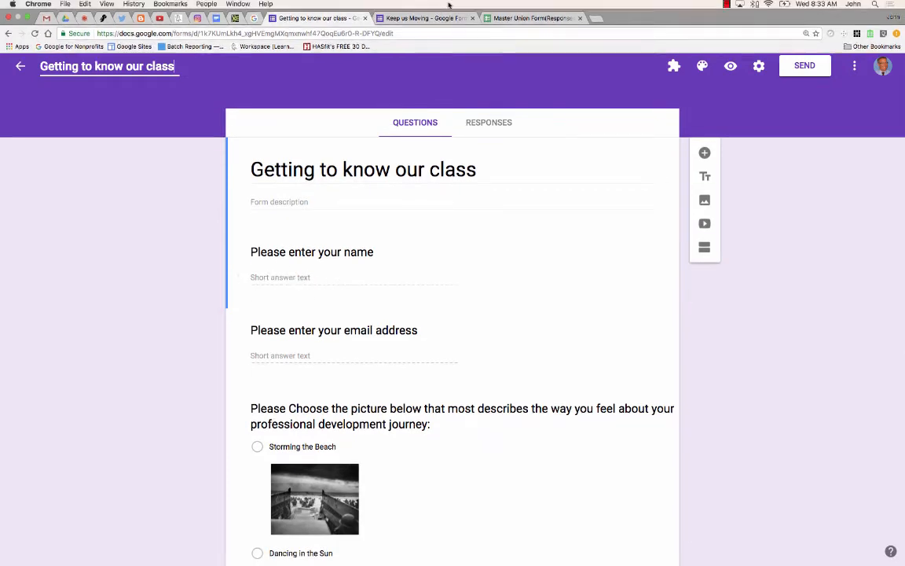
pyautogui.click(424, 17)
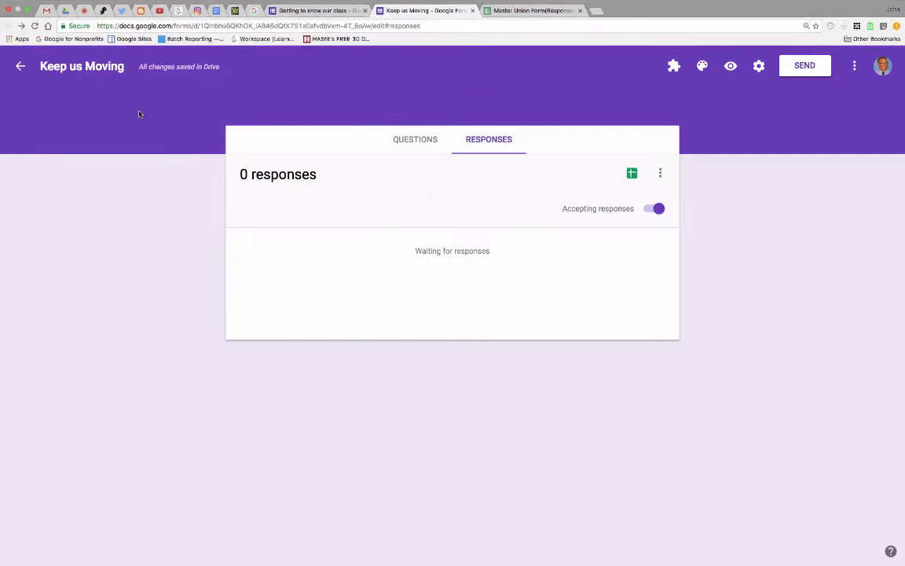
# Show the Keep us Moving form's questions and look through them
pyautogui.click(415, 125)
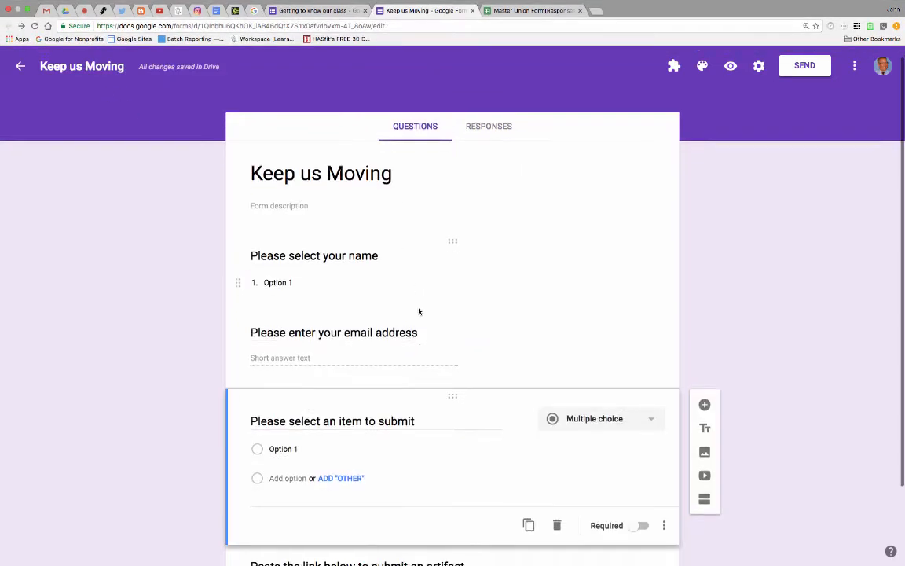
pyautogui.scroll(-3)
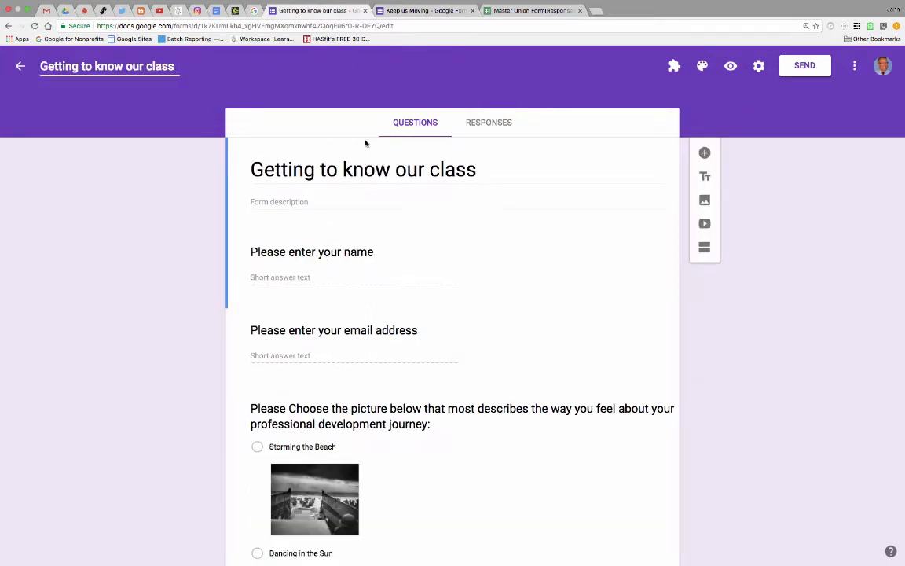
pyautogui.click(425, 11)
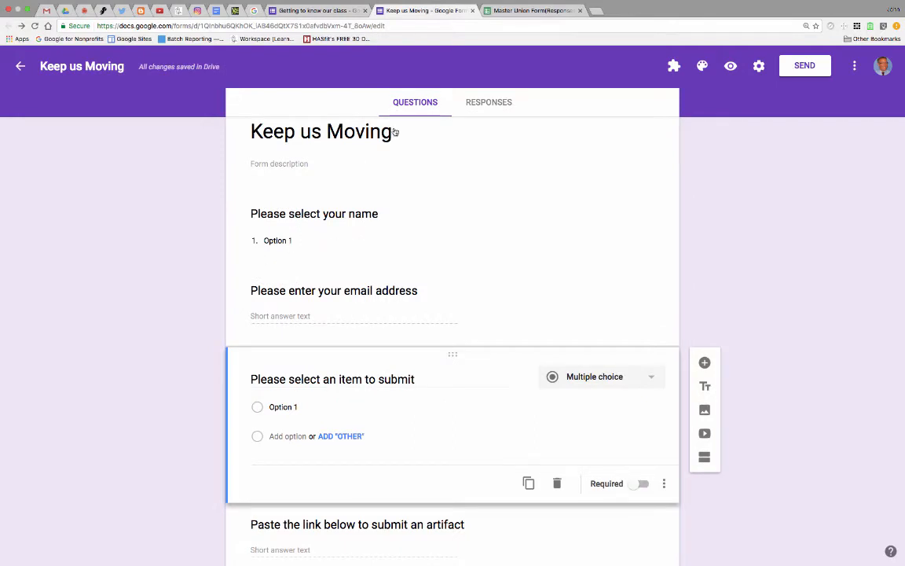
# Check the empty Master Union Form (Responses) sheet, then return to Getting to know our class
pyautogui.click(533, 11)
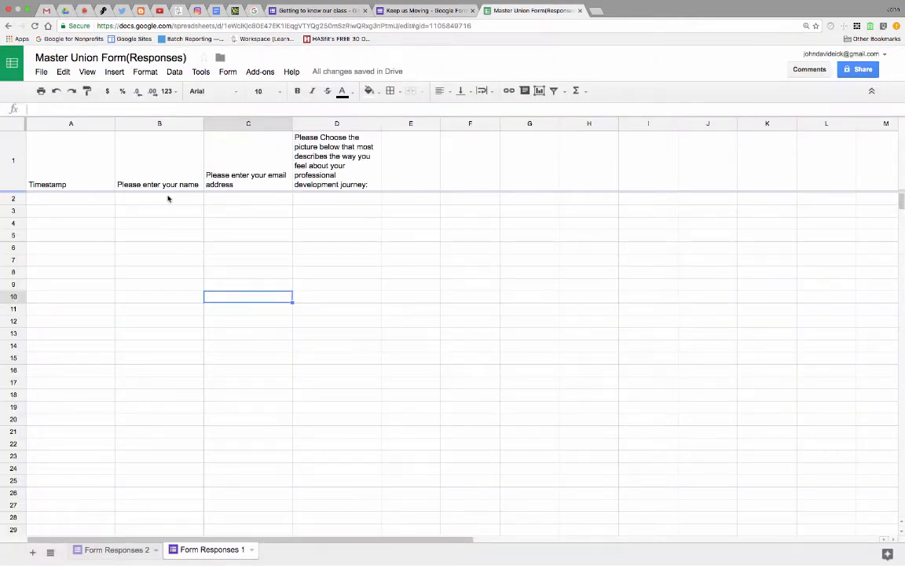
pyautogui.moveTo(163, 204)
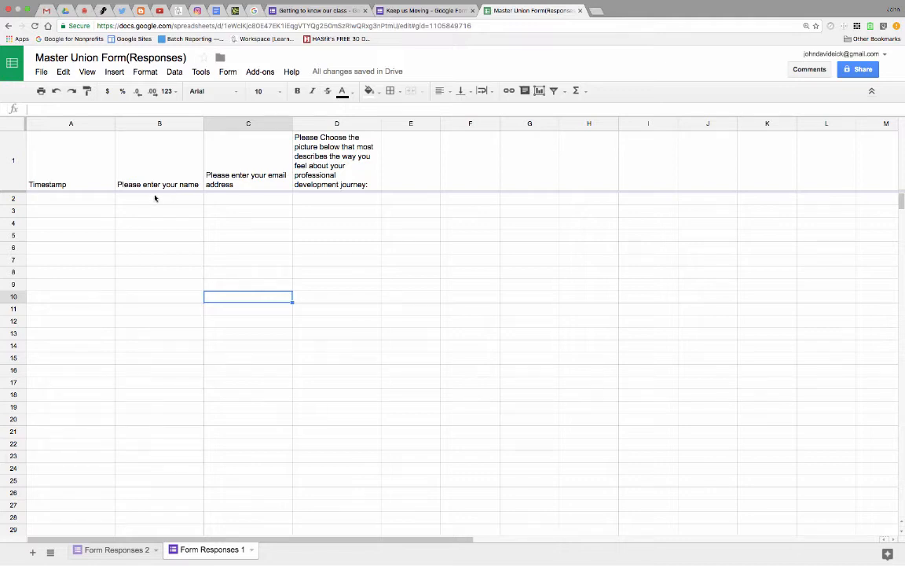
pyautogui.click(317, 10)
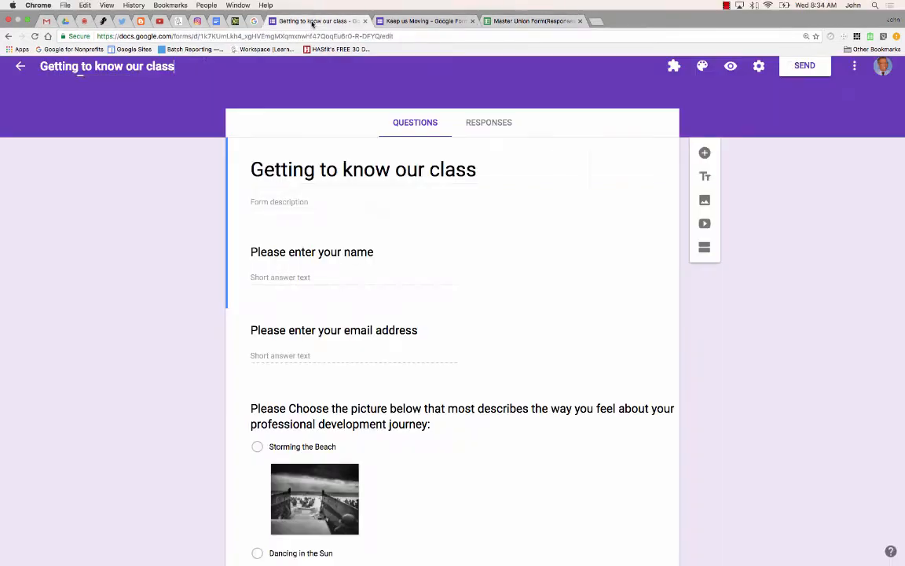
pyautogui.moveTo(730, 65)
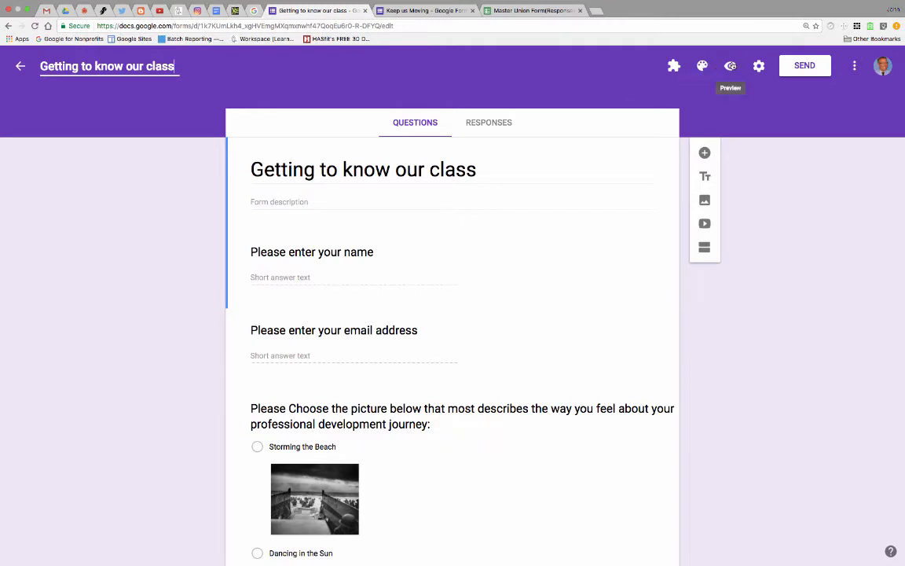
pyautogui.click(730, 66)
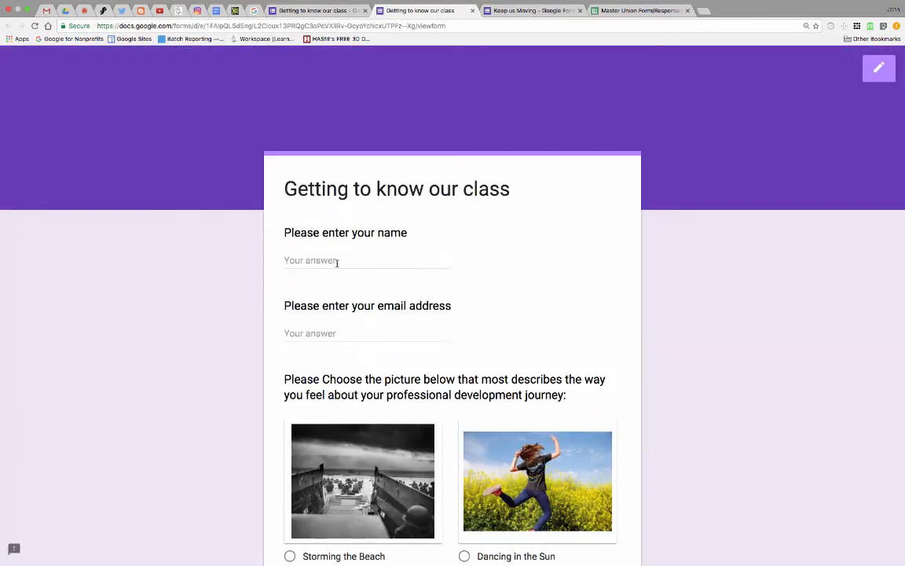
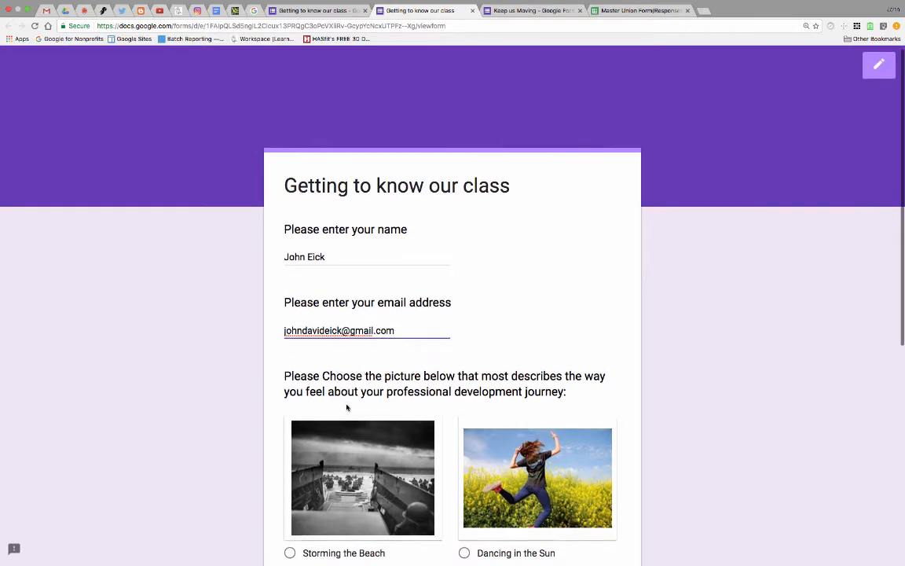
# Choose the Everyone loves Puppies picture and submit the test response
pyautogui.scroll(-3)
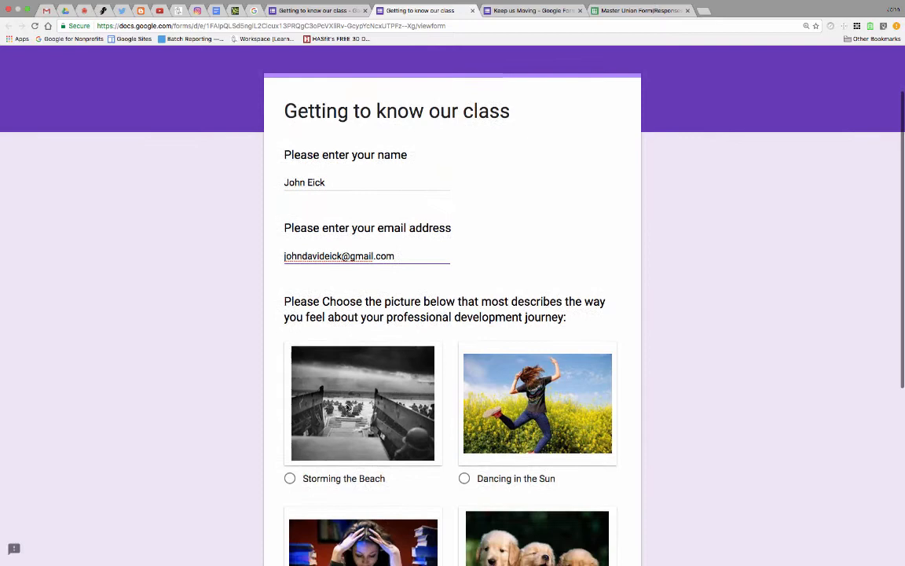
pyautogui.scroll(-3)
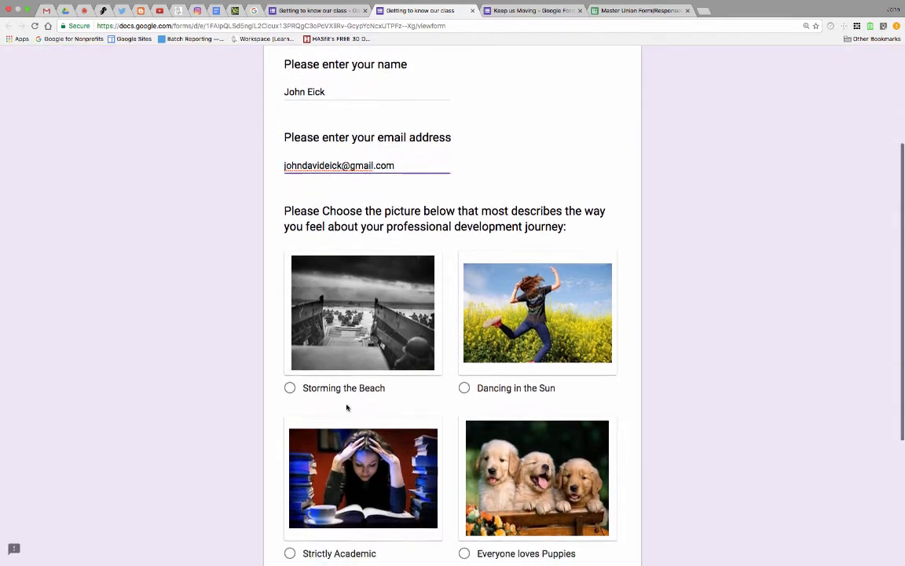
pyautogui.scroll(-3)
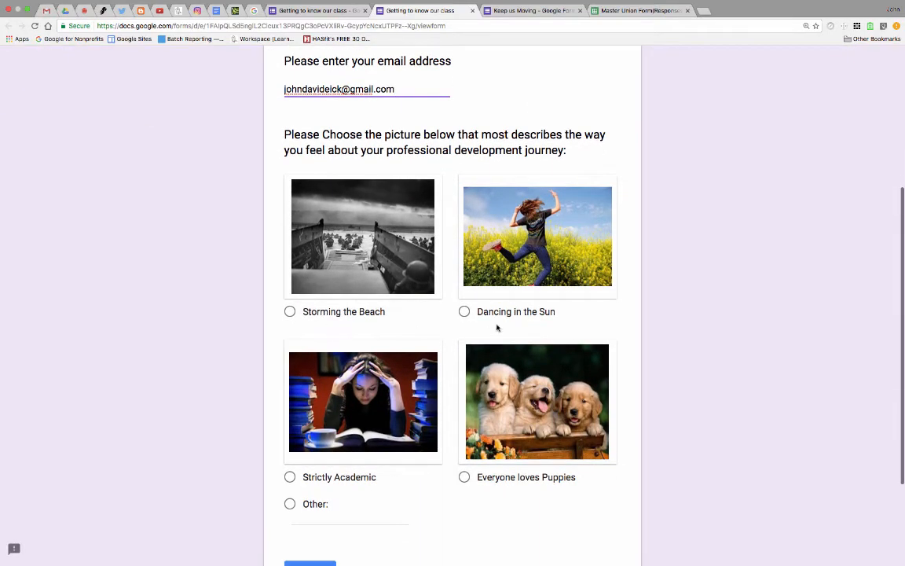
pyautogui.click(464, 443)
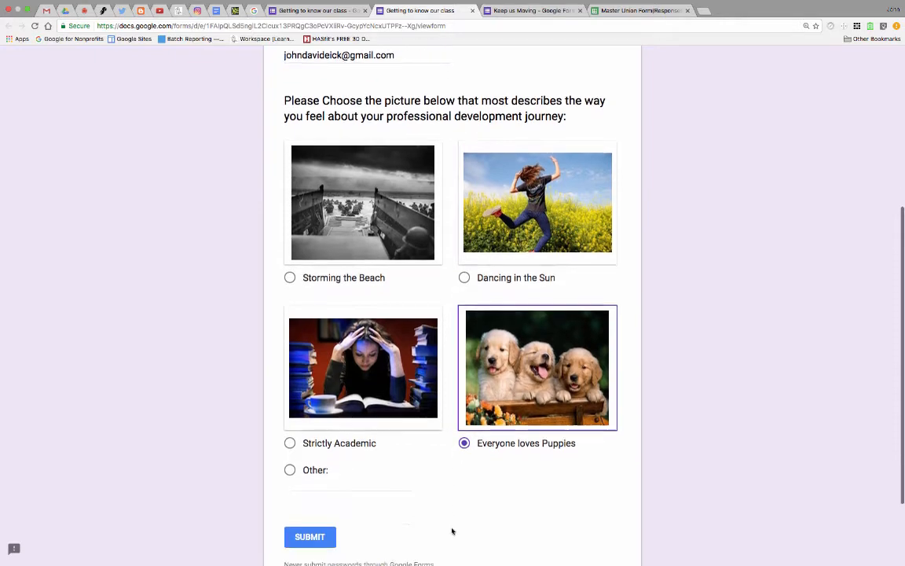
pyautogui.click(309, 537)
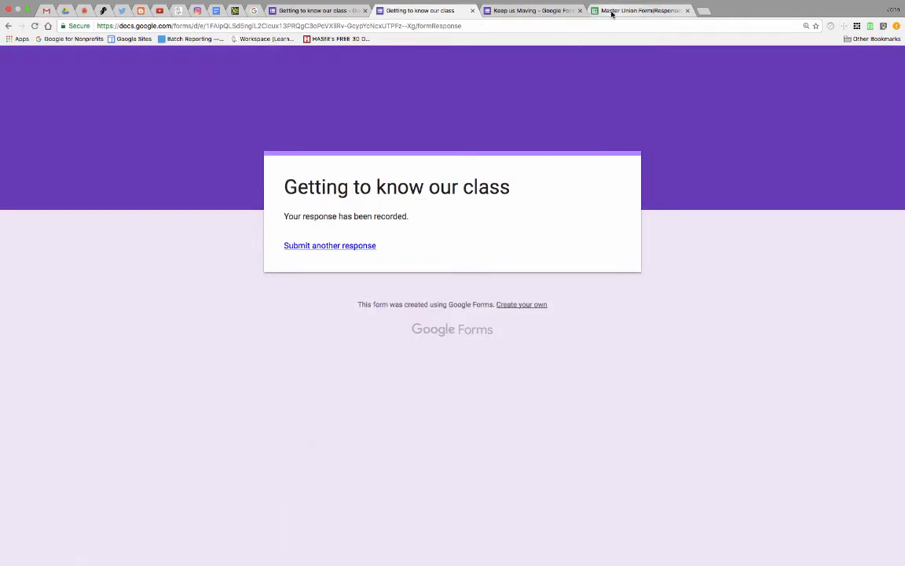
# Return to the Keep us Moving form with its Please select your name dropdown
pyautogui.click(636, 10)
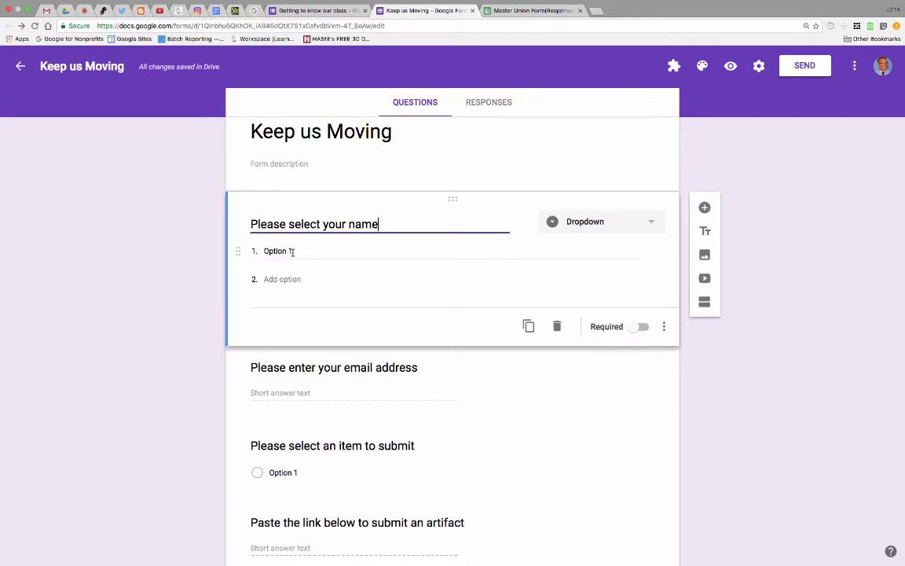
pyautogui.moveTo(673, 65)
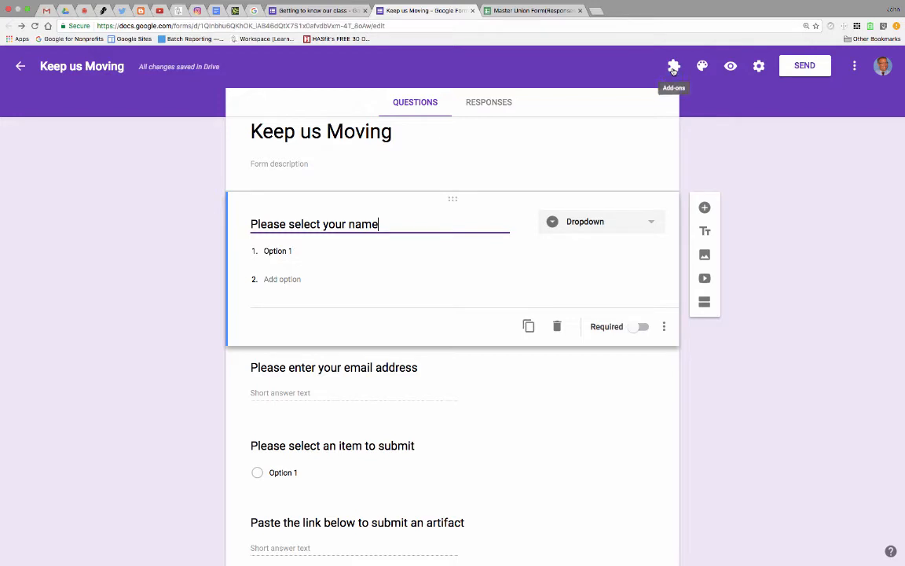
# Launch the formRanger add-on from the Add-ons list and start it
pyautogui.click(673, 65)
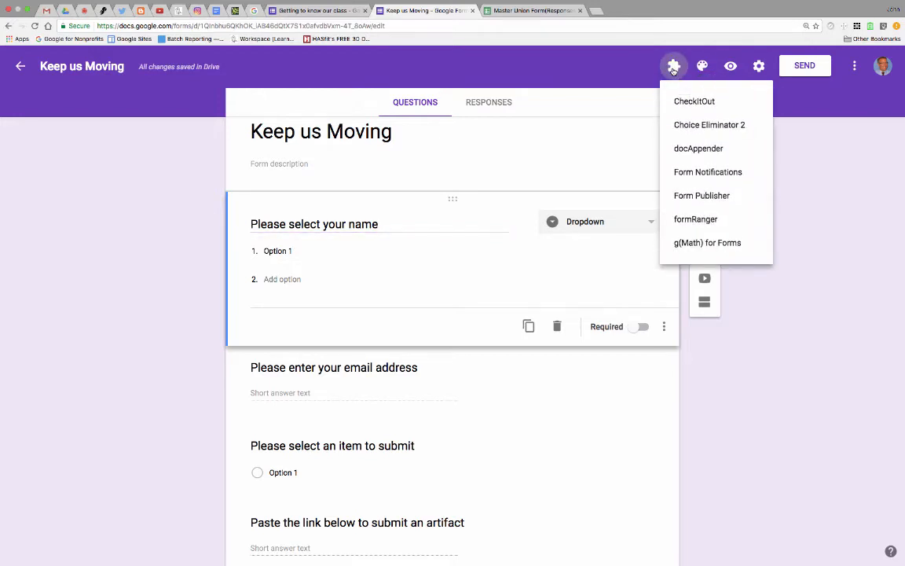
pyautogui.moveTo(696, 219)
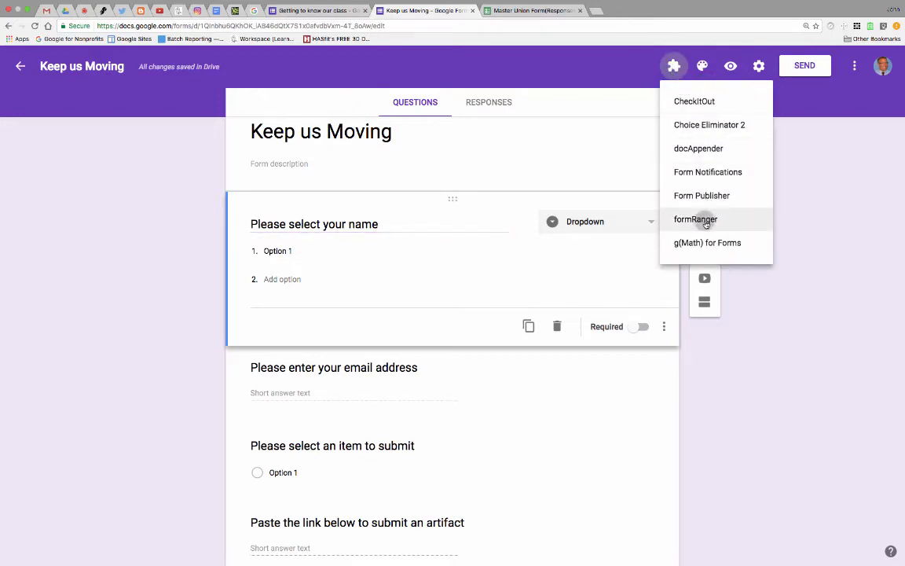
pyautogui.click(695, 219)
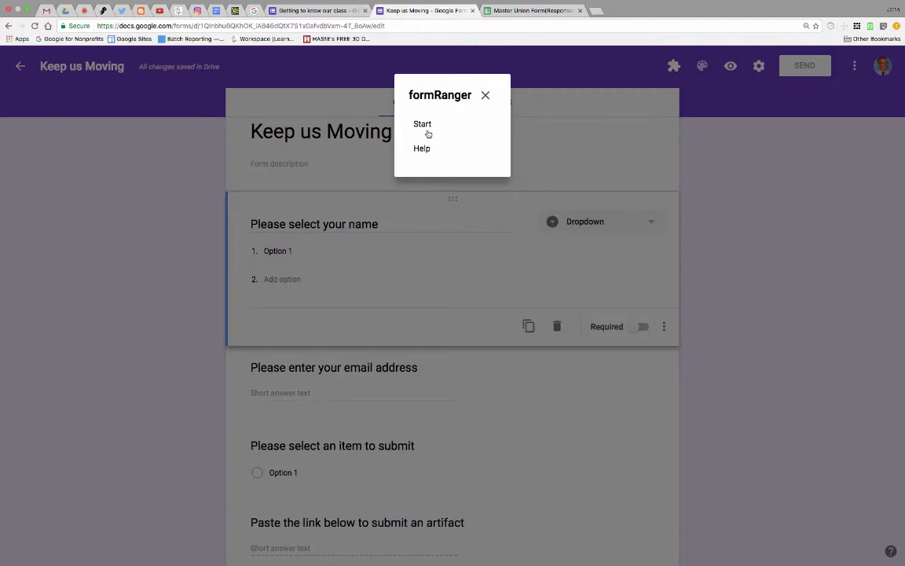
pyautogui.click(422, 123)
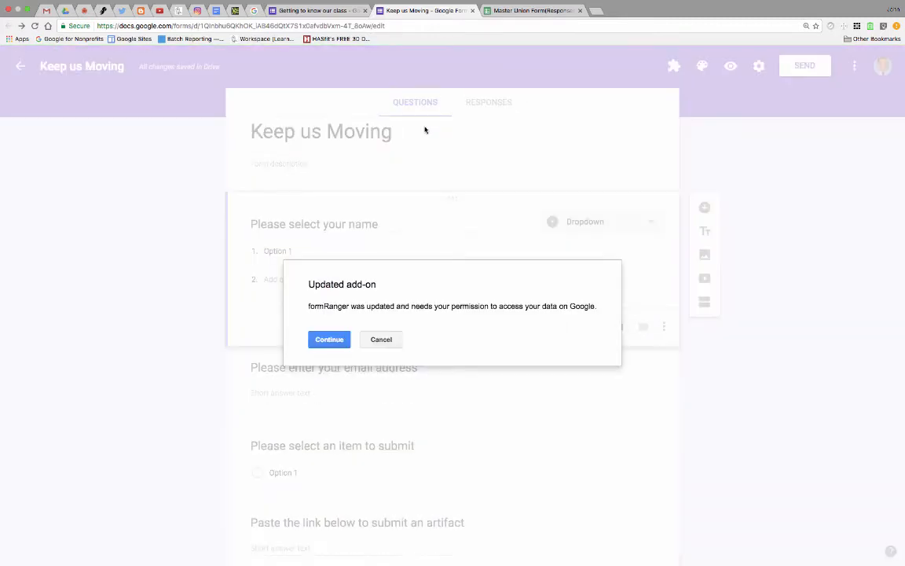
# Continue through the permission prompt and allow formRanger access to the account
pyautogui.click(328, 338)
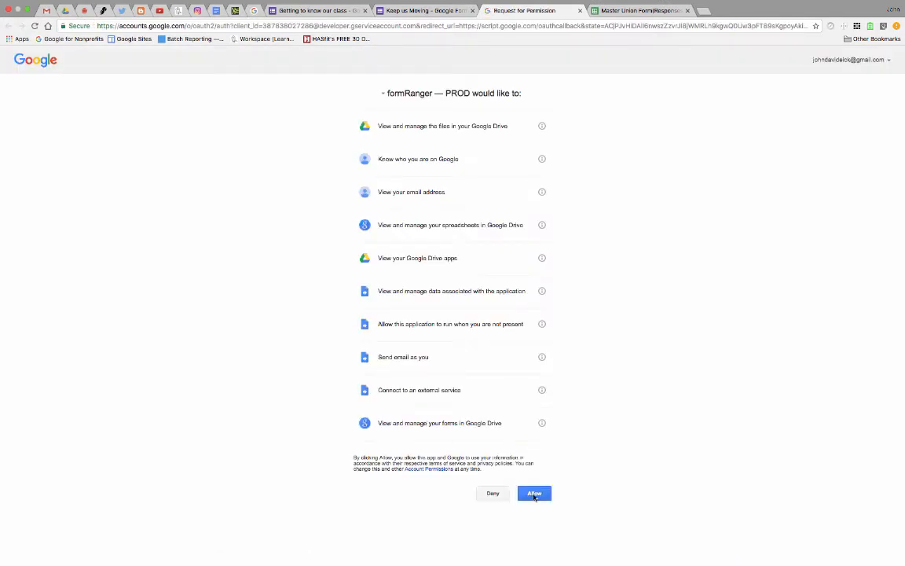
pyautogui.click(534, 492)
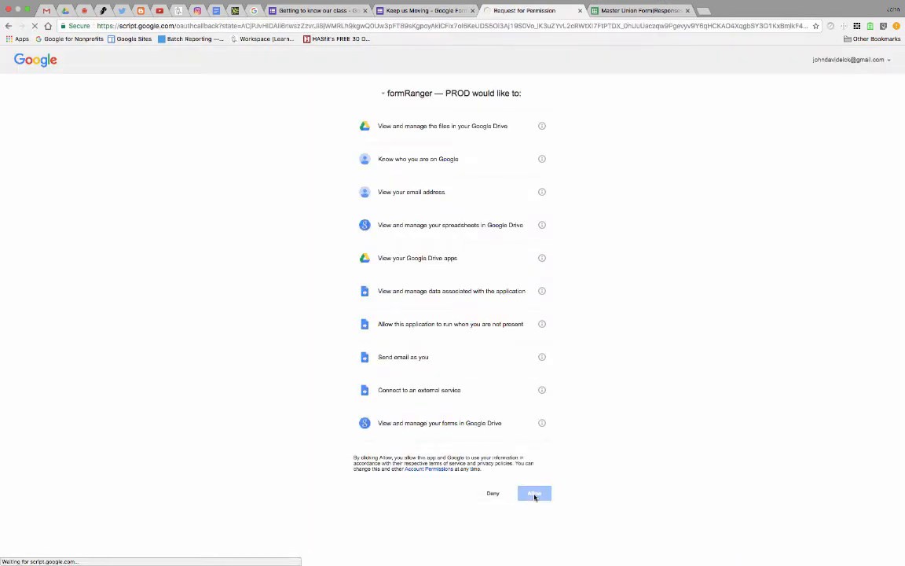
pyautogui.click(535, 493)
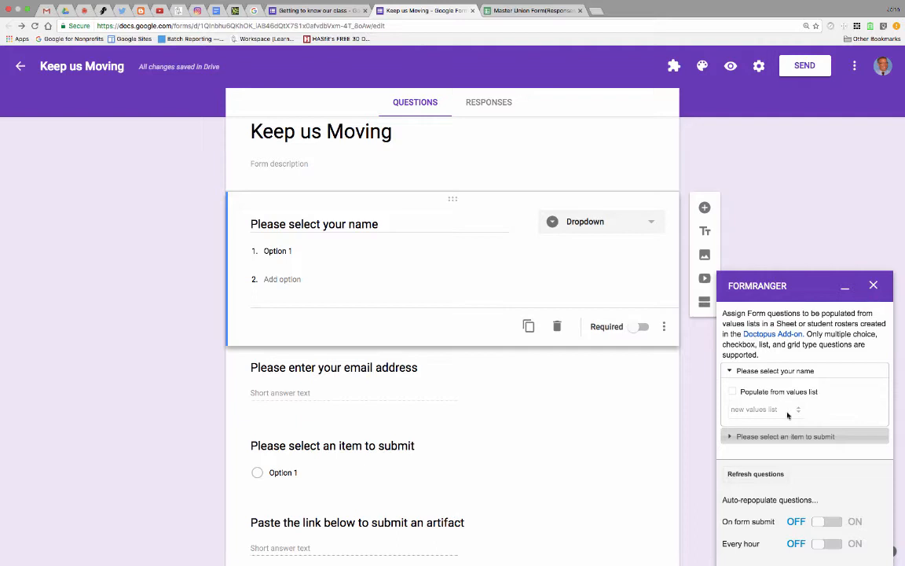
# Populate the name question from the Master Union response spreadsheet and check its sheets
pyautogui.click(732, 391)
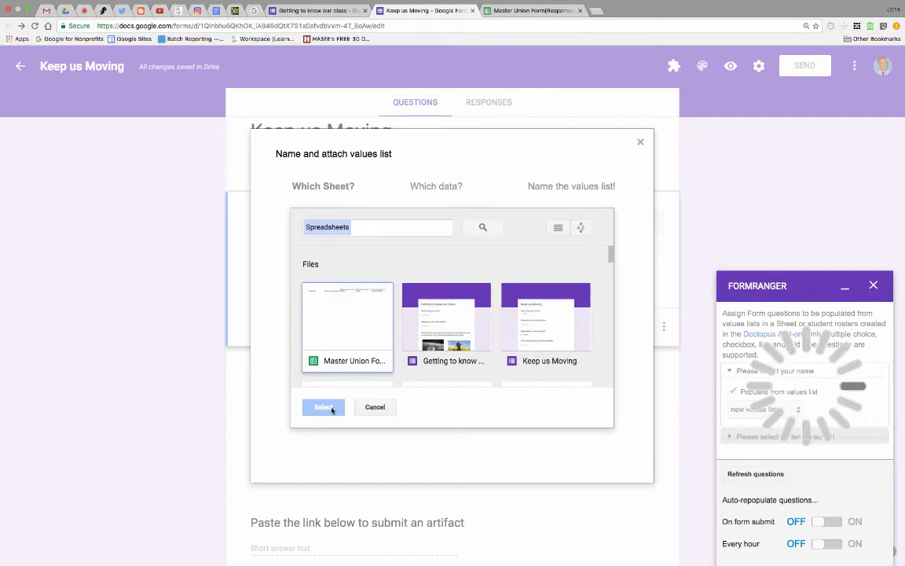
pyautogui.click(323, 406)
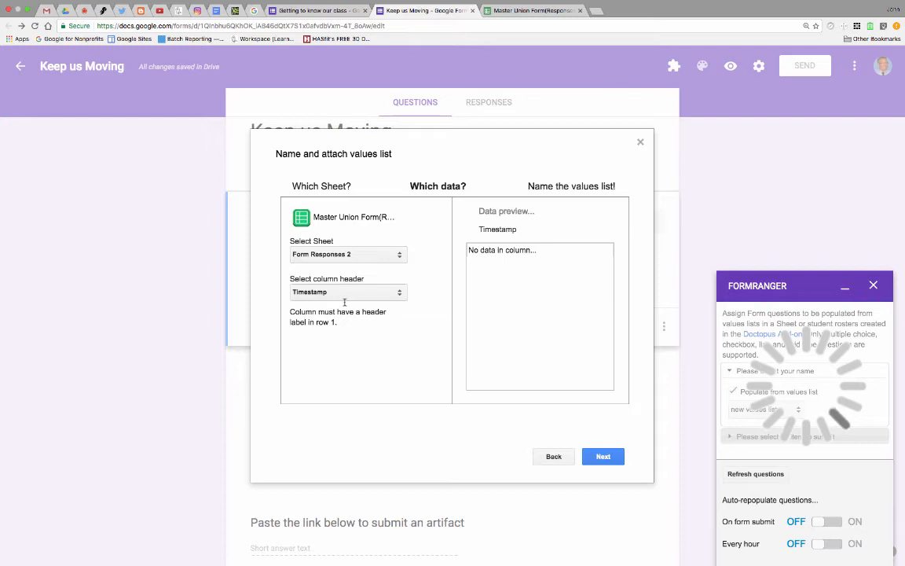
pyautogui.click(347, 254)
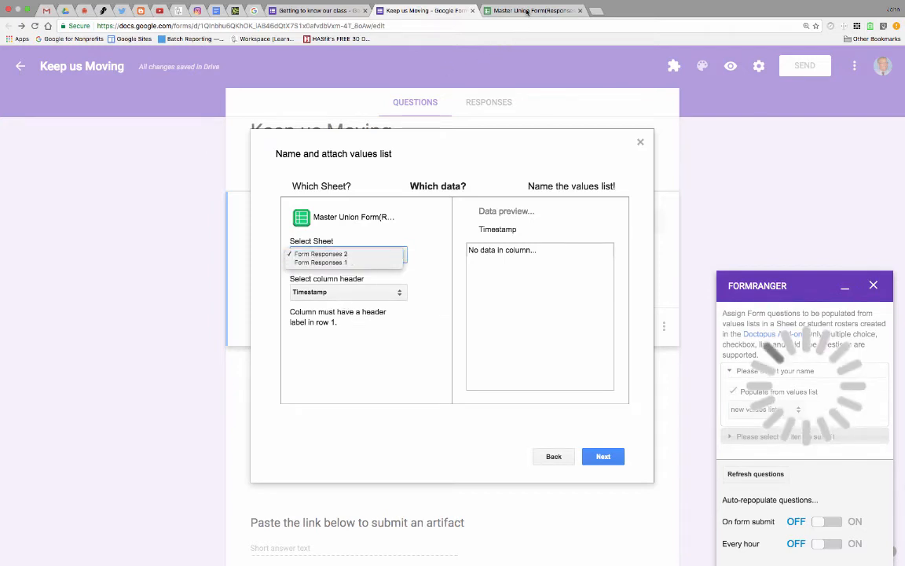
pyautogui.click(534, 11)
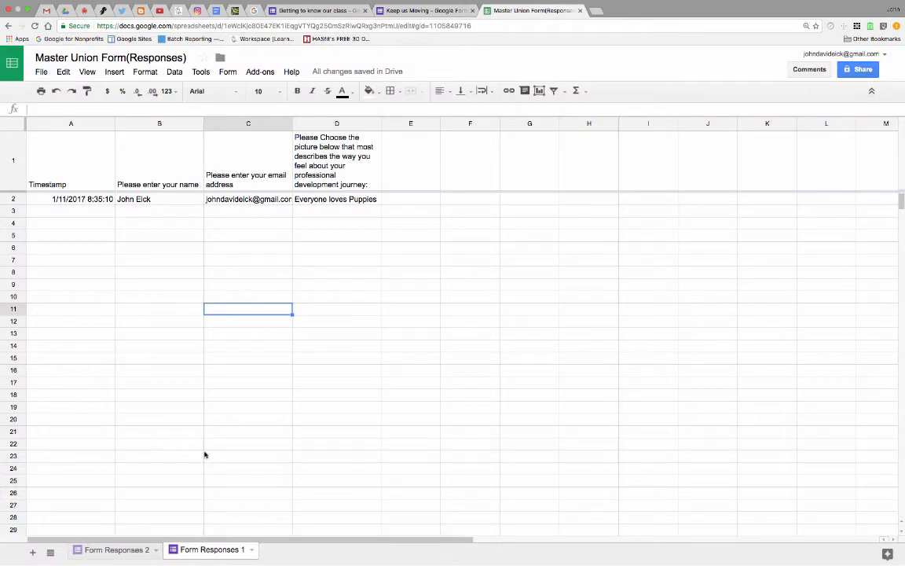
pyautogui.moveTo(251, 220)
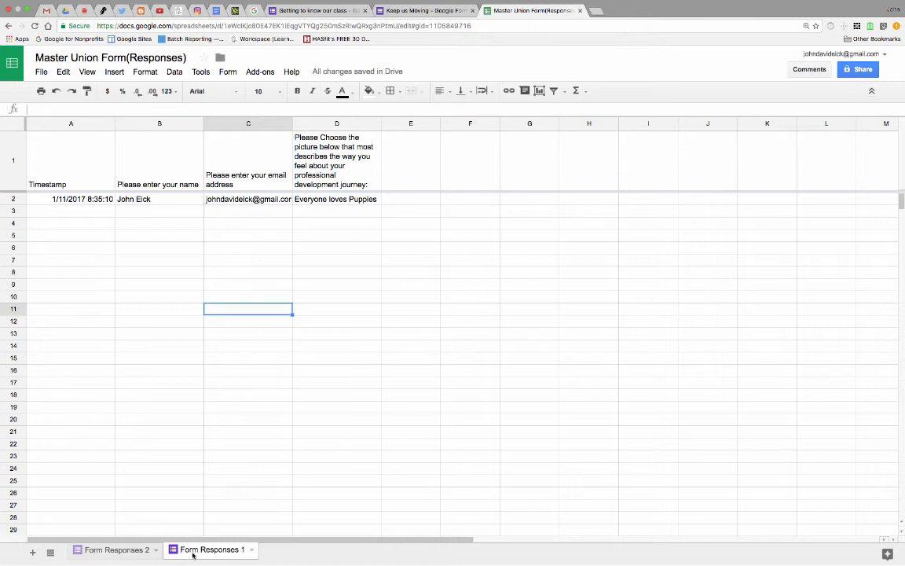
pyautogui.moveTo(414, 64)
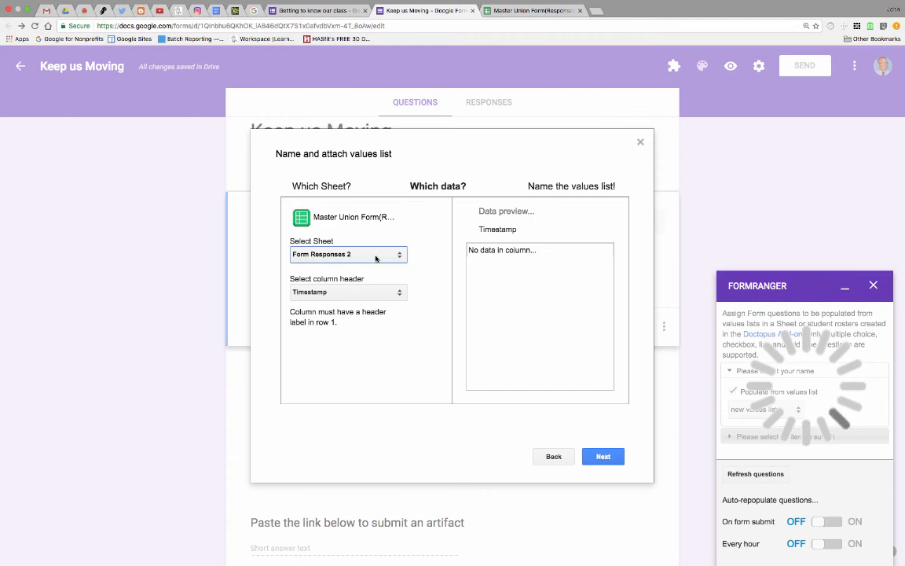
# Set the source to the Form Responses 1 sheet's Please enter your name column
pyautogui.click(348, 254)
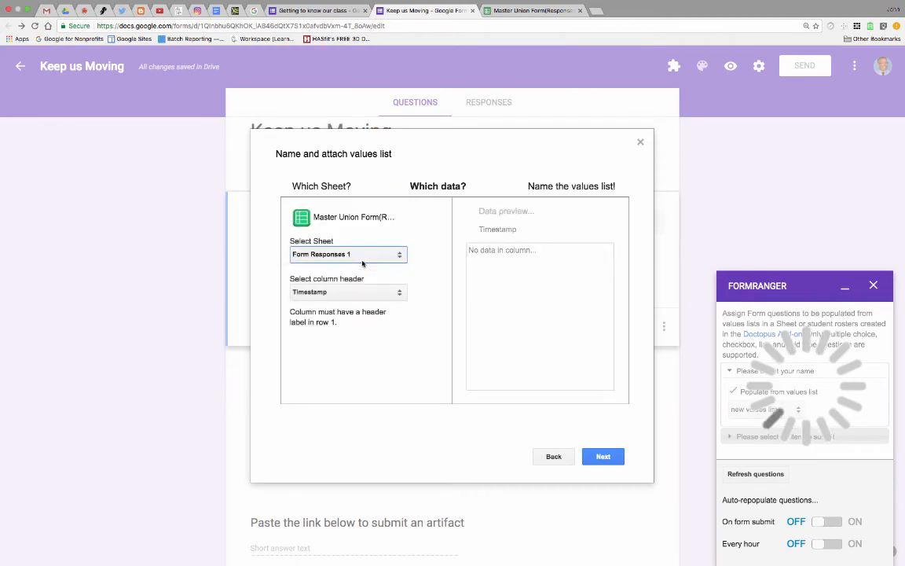
pyautogui.click(348, 291)
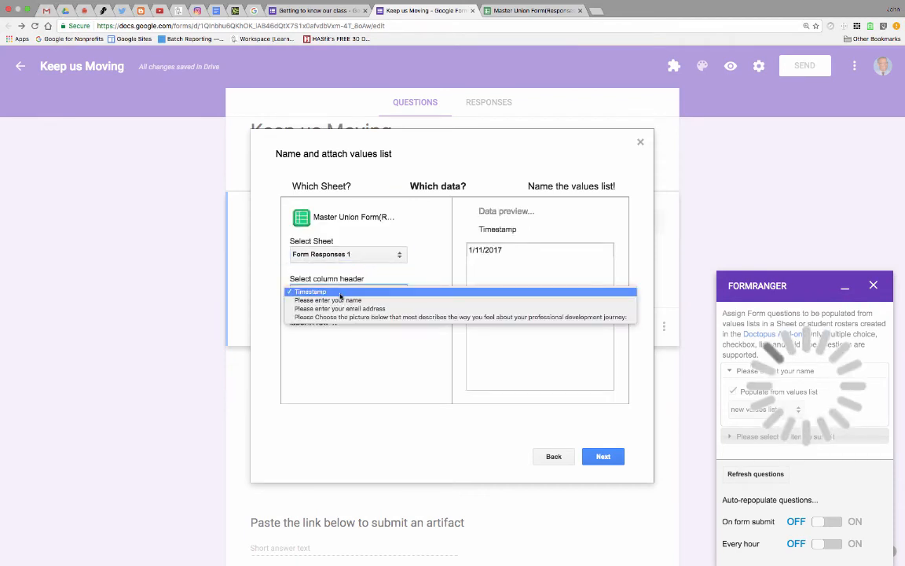
pyautogui.click(310, 291)
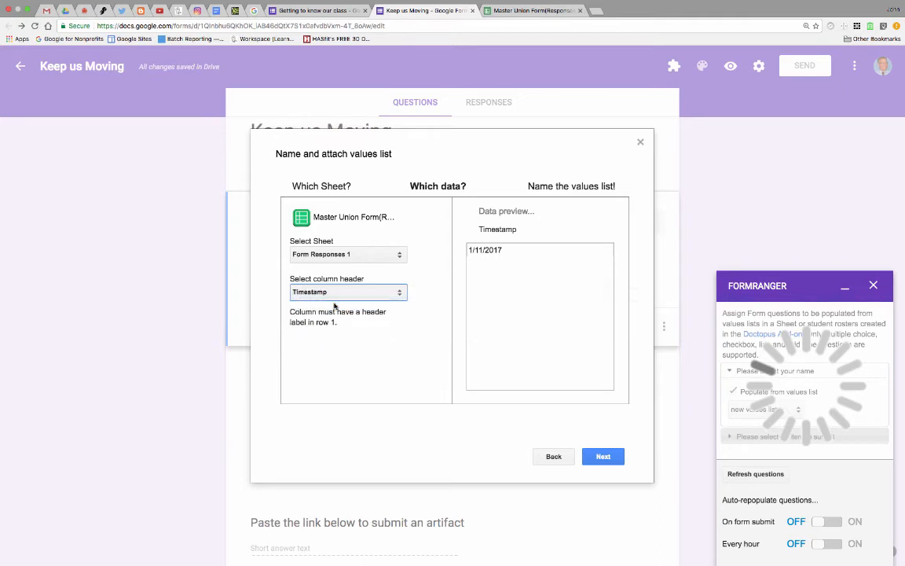
pyautogui.click(348, 292)
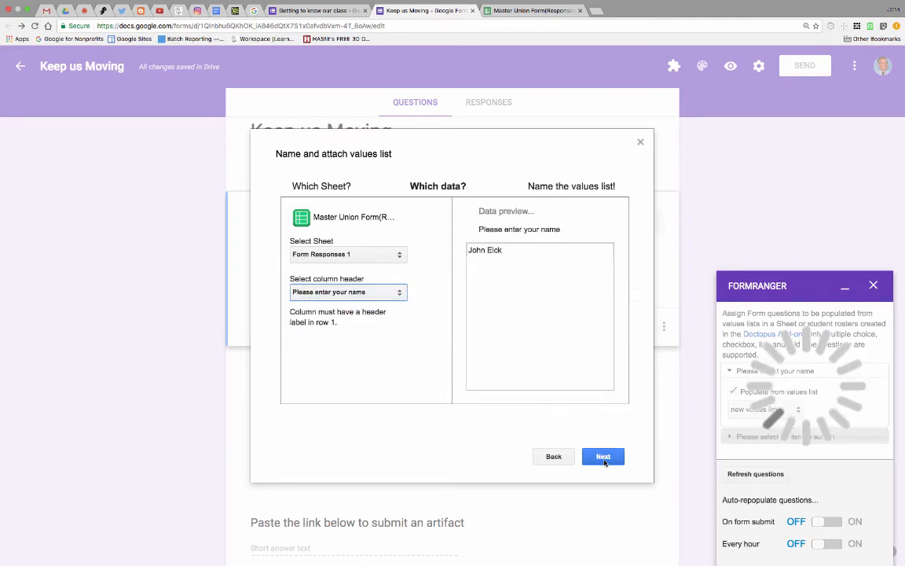
# Name the values list Student Names and save it to populate the question
pyautogui.click(602, 456)
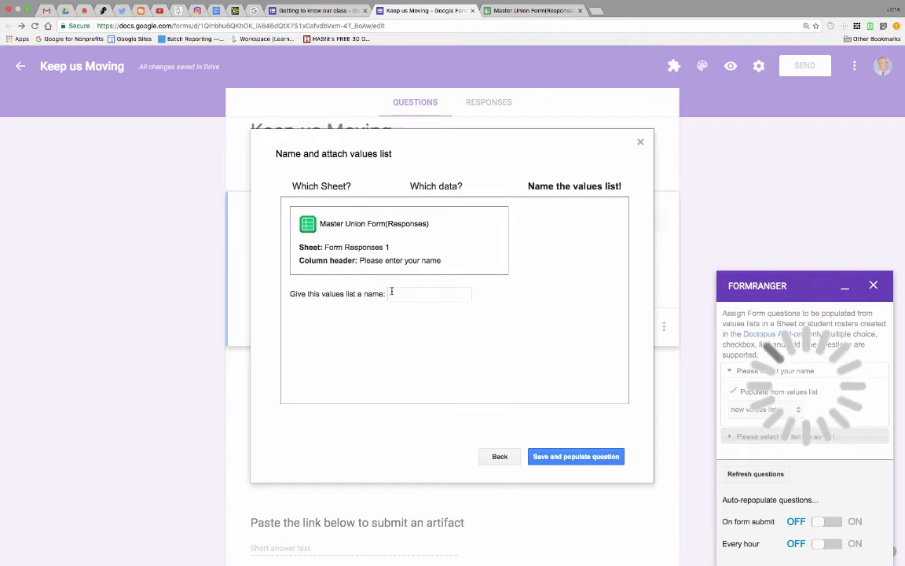
pyautogui.click(429, 293)
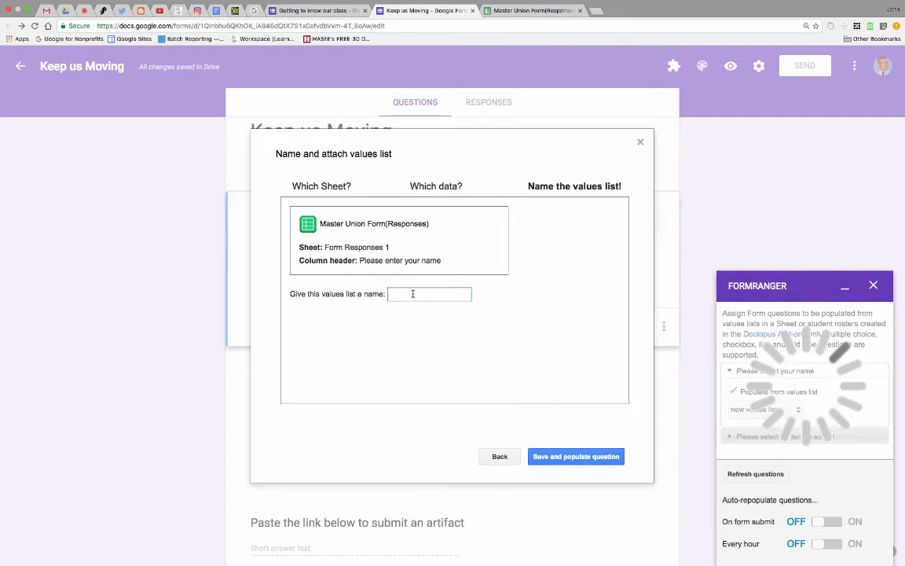
pyautogui.write('Student Names')
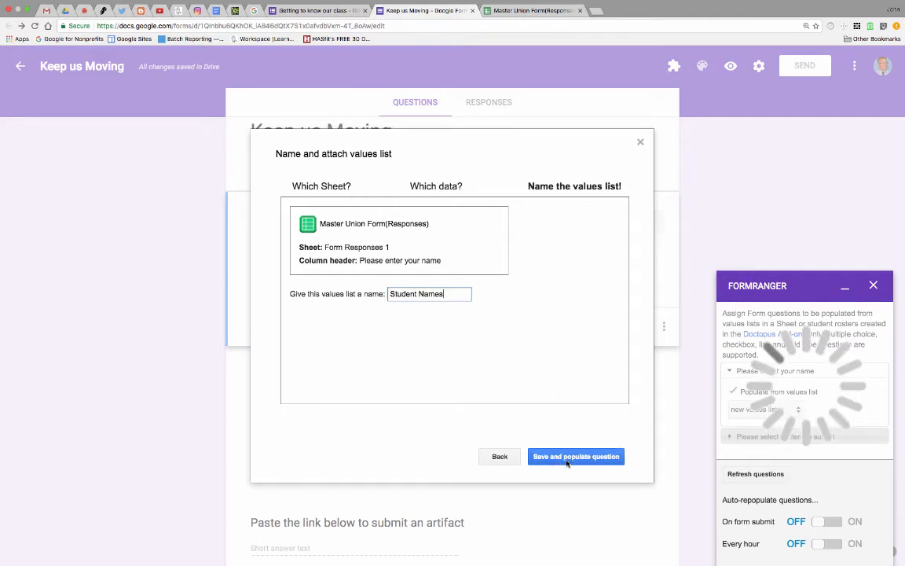
pyautogui.click(576, 457)
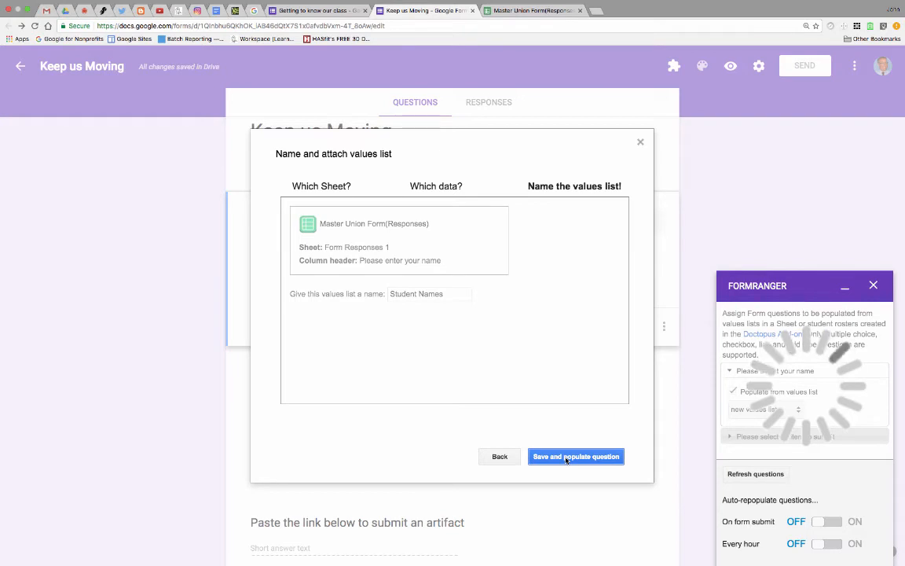
pyautogui.click(576, 456)
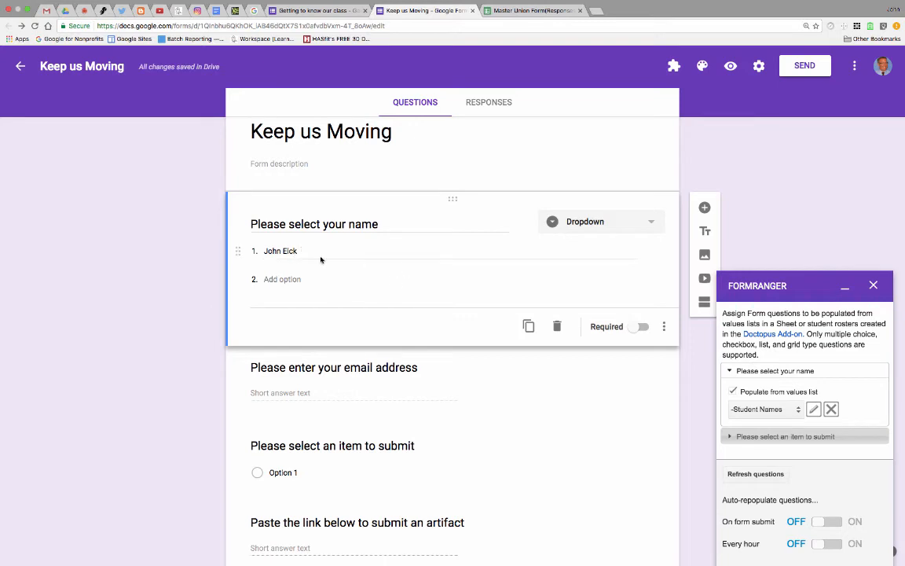
pyautogui.moveTo(474, 310)
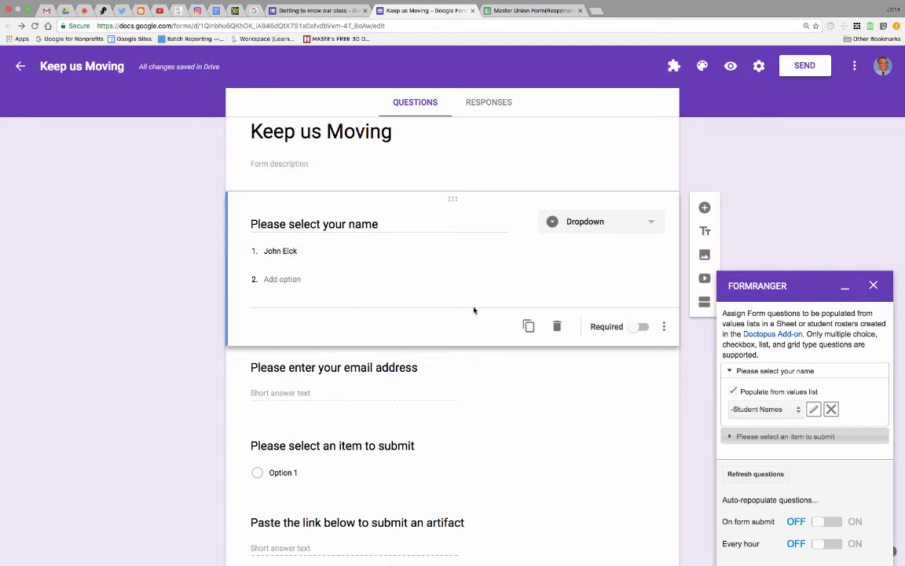
pyautogui.moveTo(742, 529)
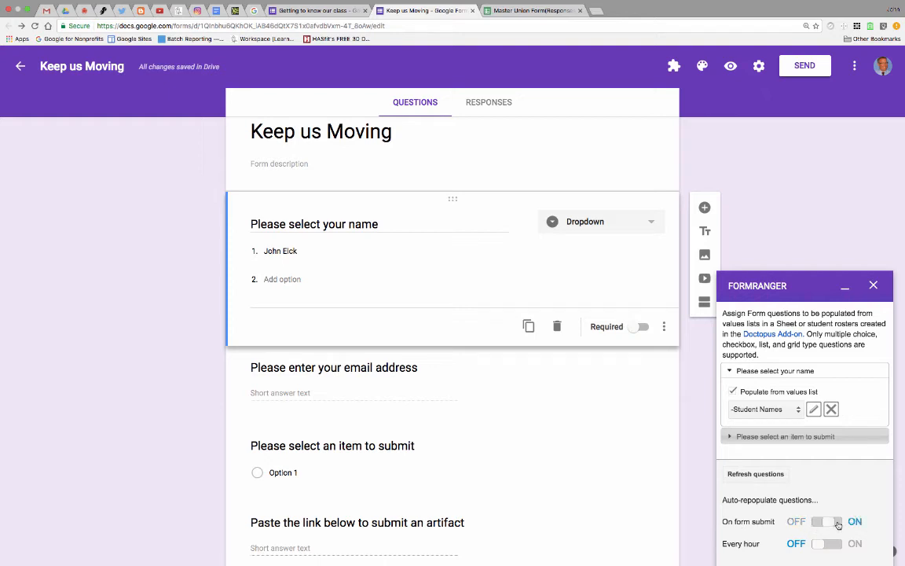
# Review the populated form and close the formRanger panel
pyautogui.scroll(-3)
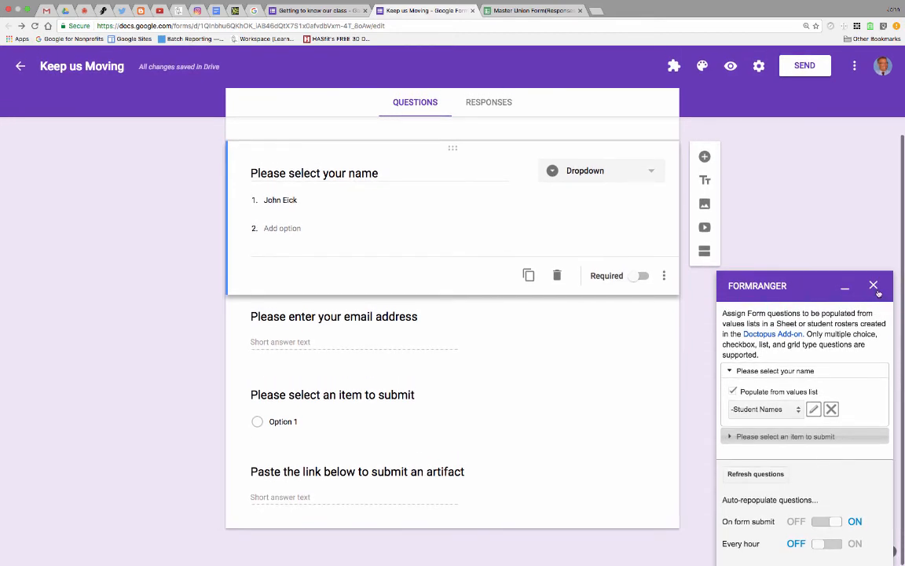
pyautogui.click(873, 286)
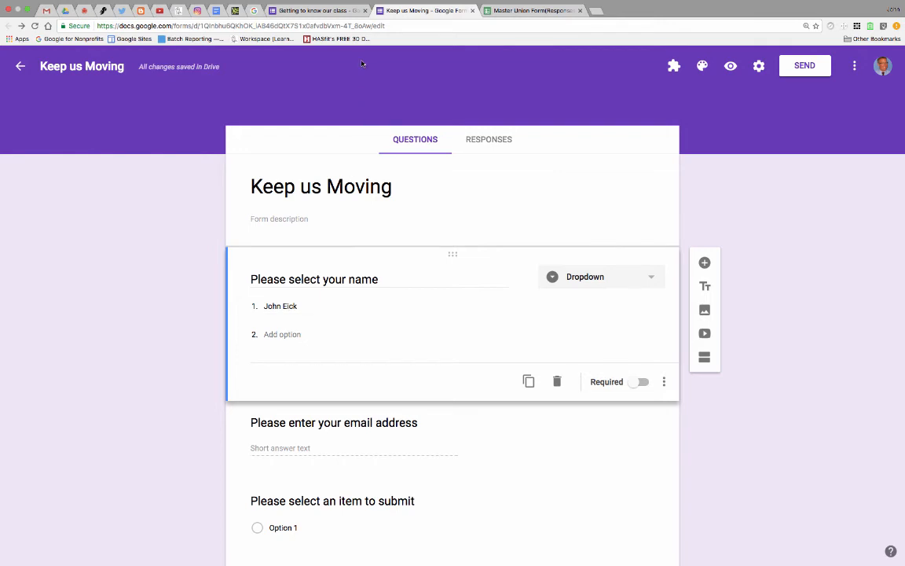
# Submit a test response named Bob to the live Getting to know our class form
pyautogui.click(317, 10)
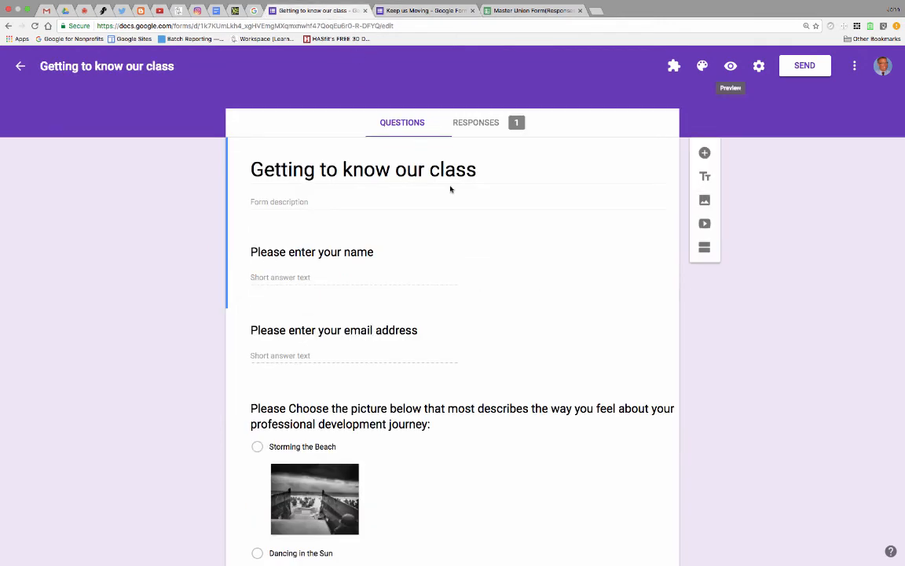
pyautogui.click(730, 65)
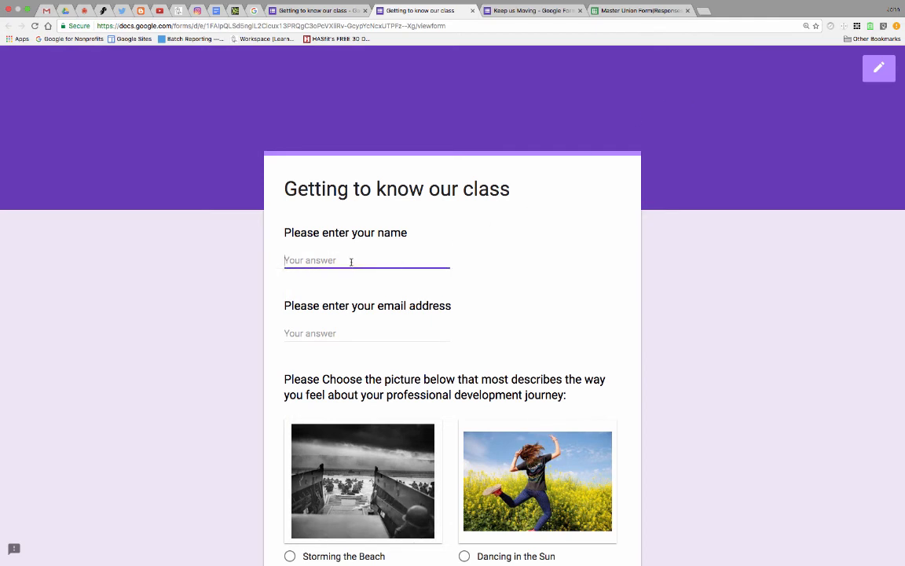
pyautogui.write('Bob')
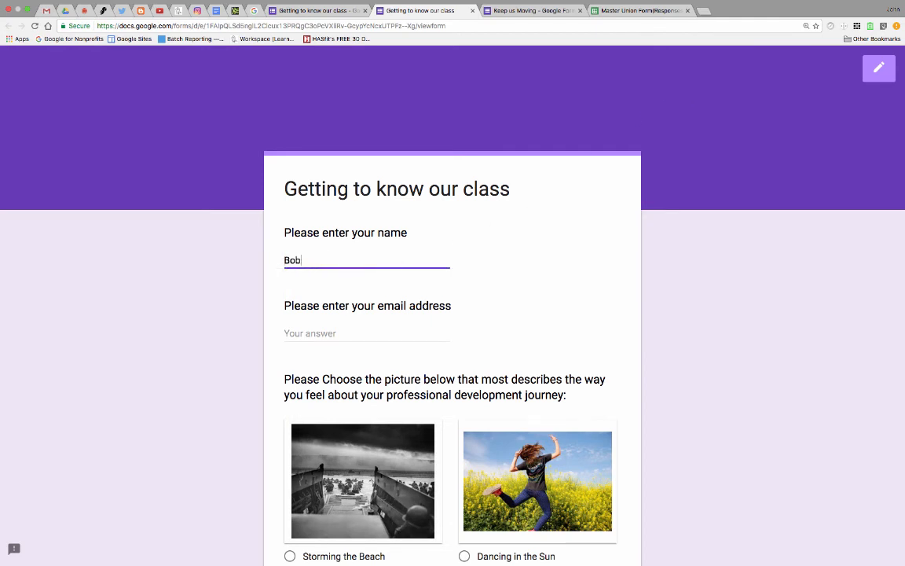
pyautogui.click(366, 333)
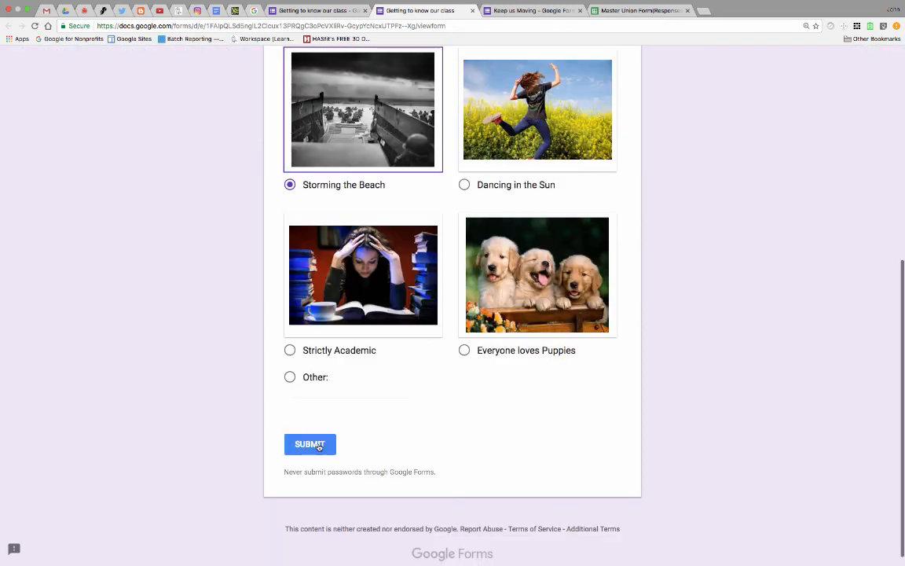
pyautogui.click(310, 444)
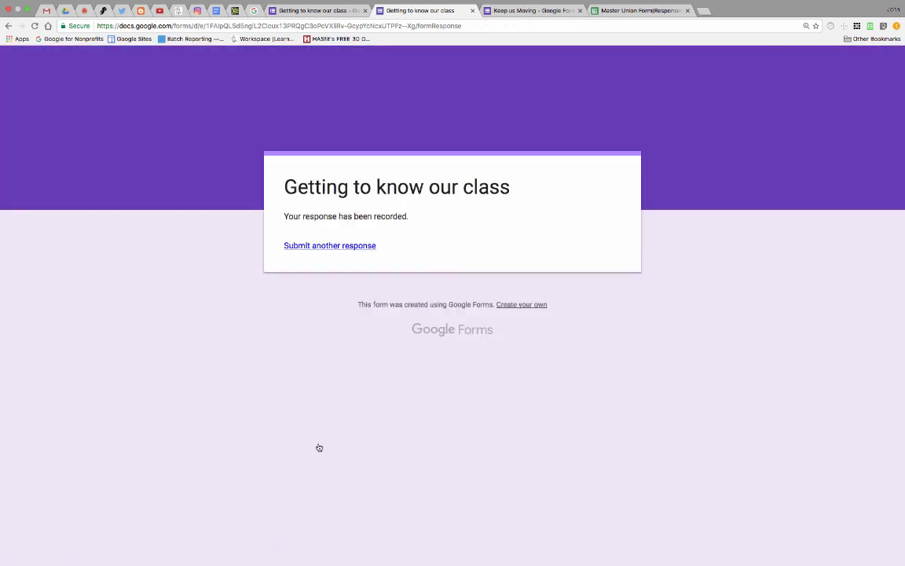
# Confirm Bob's response in the spreadsheet and bring up the live Keep us Moving form
pyautogui.click(638, 10)
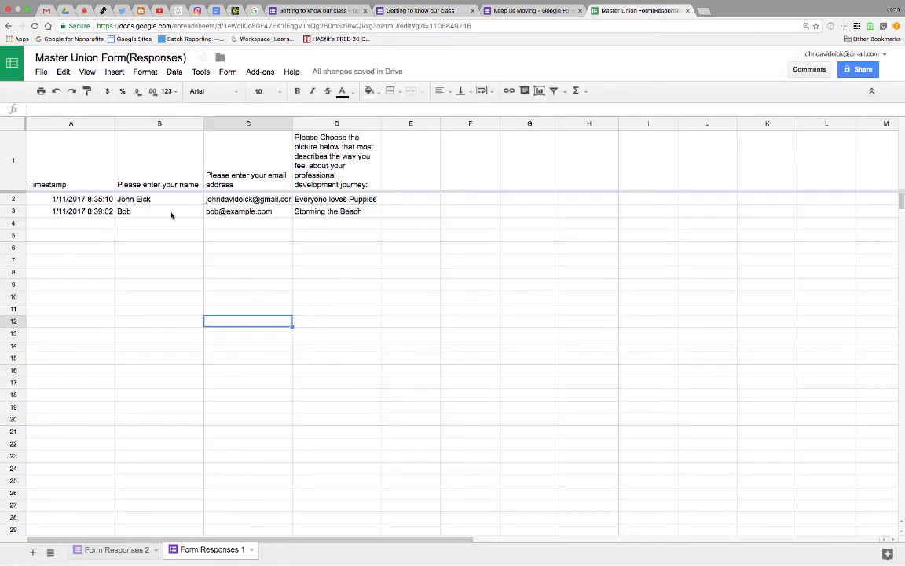
pyautogui.click(424, 10)
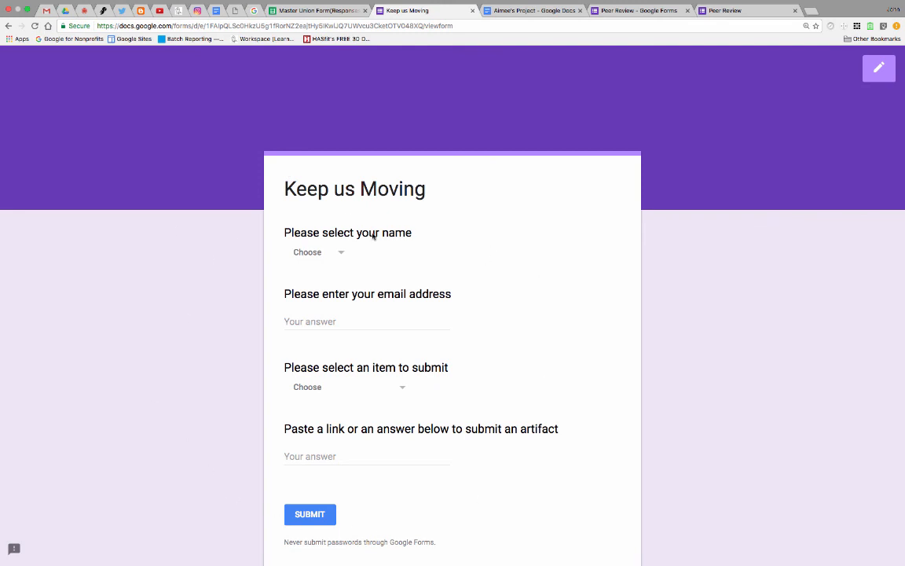
pyautogui.moveTo(407, 268)
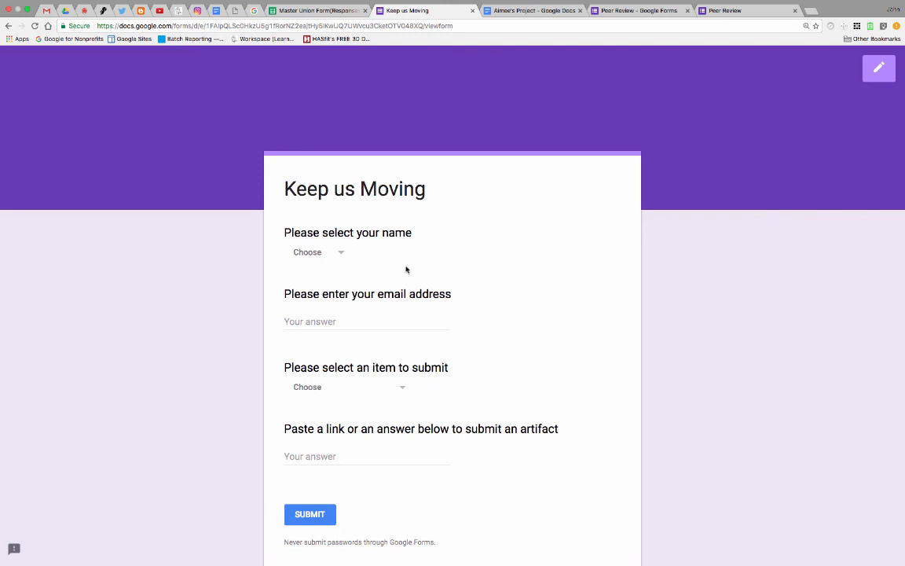
pyautogui.moveTo(366, 282)
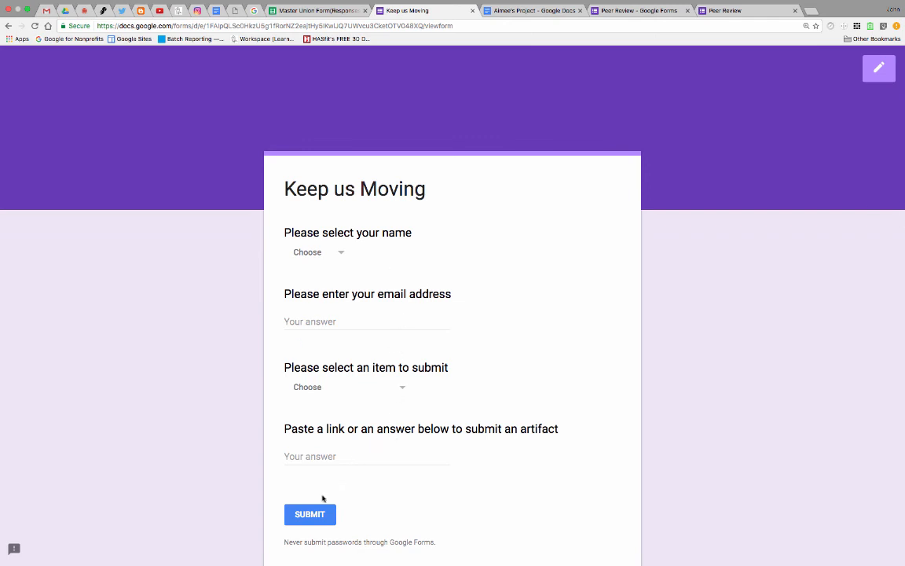
pyautogui.click(309, 514)
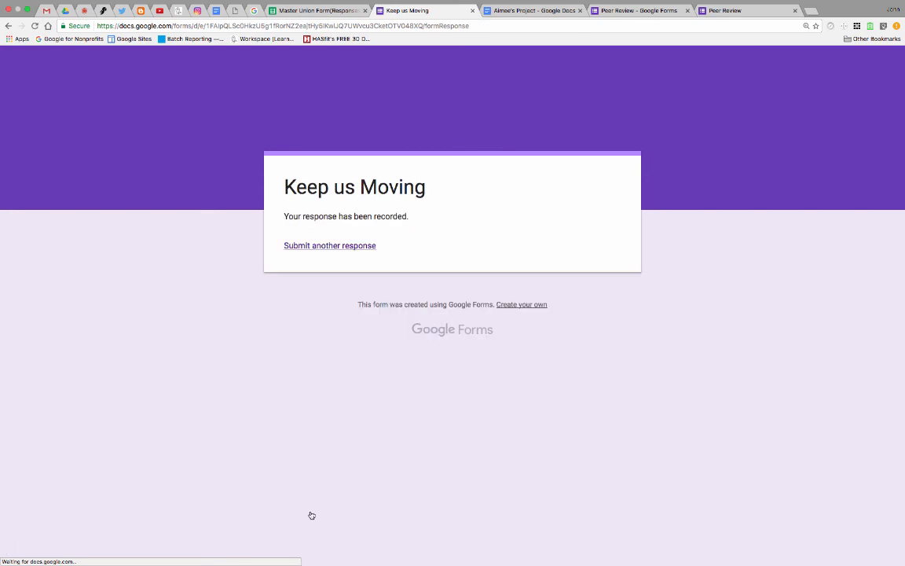
pyautogui.click(329, 245)
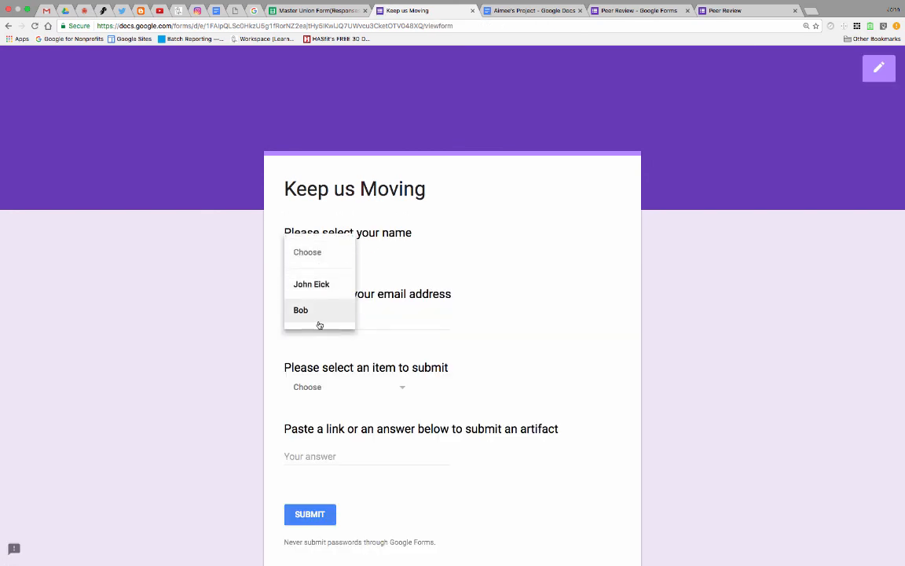
pyautogui.moveTo(237, 94)
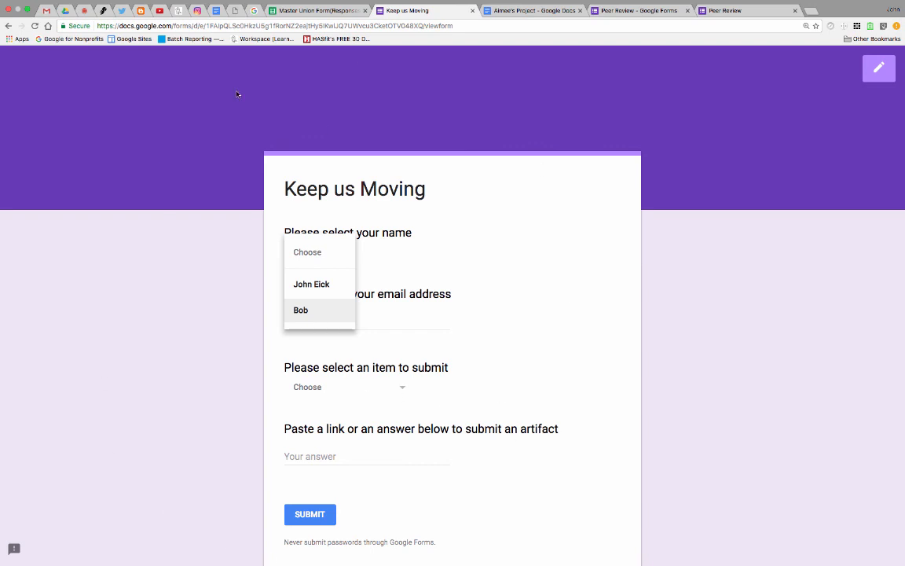
pyautogui.moveTo(326, 323)
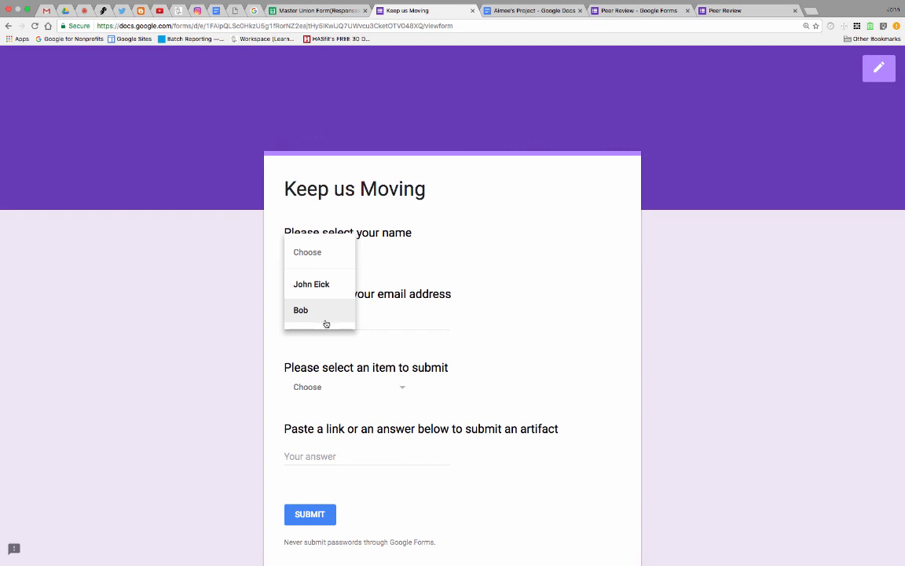
pyautogui.moveTo(309, 317)
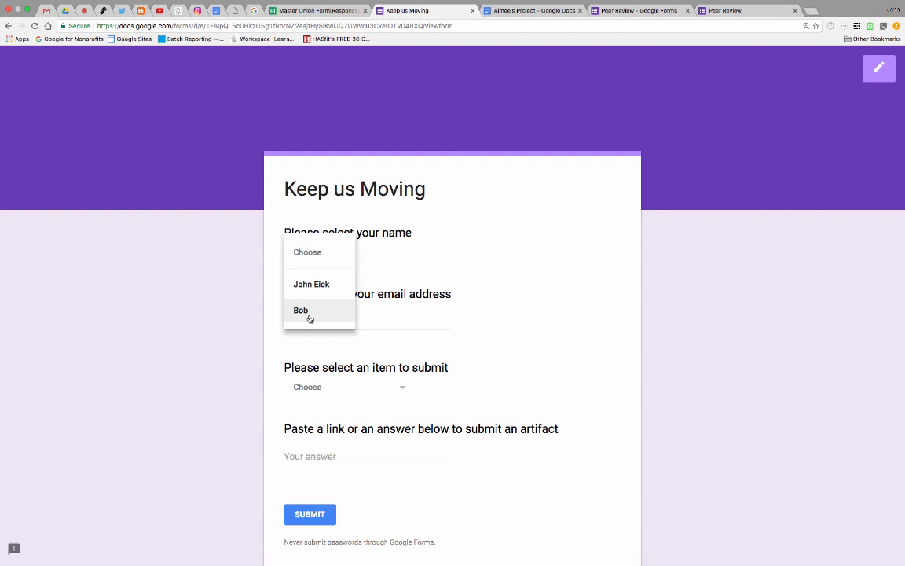